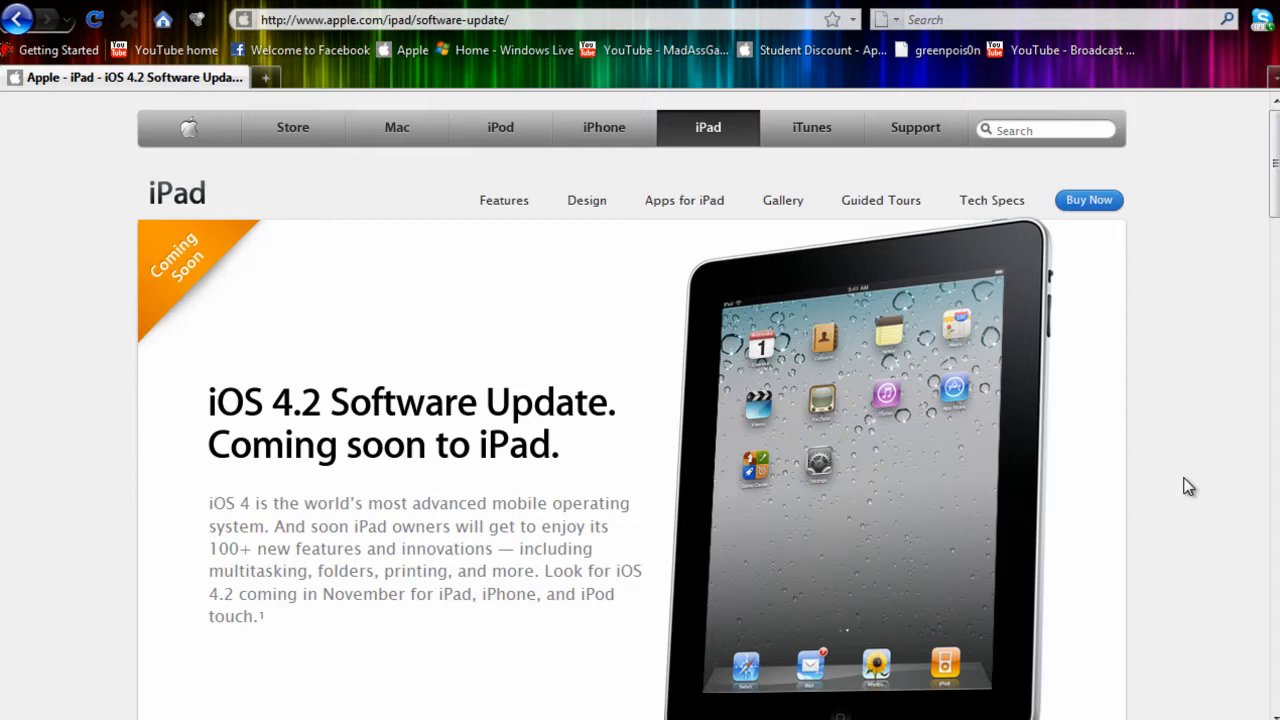
mouse_move(1160, 460)
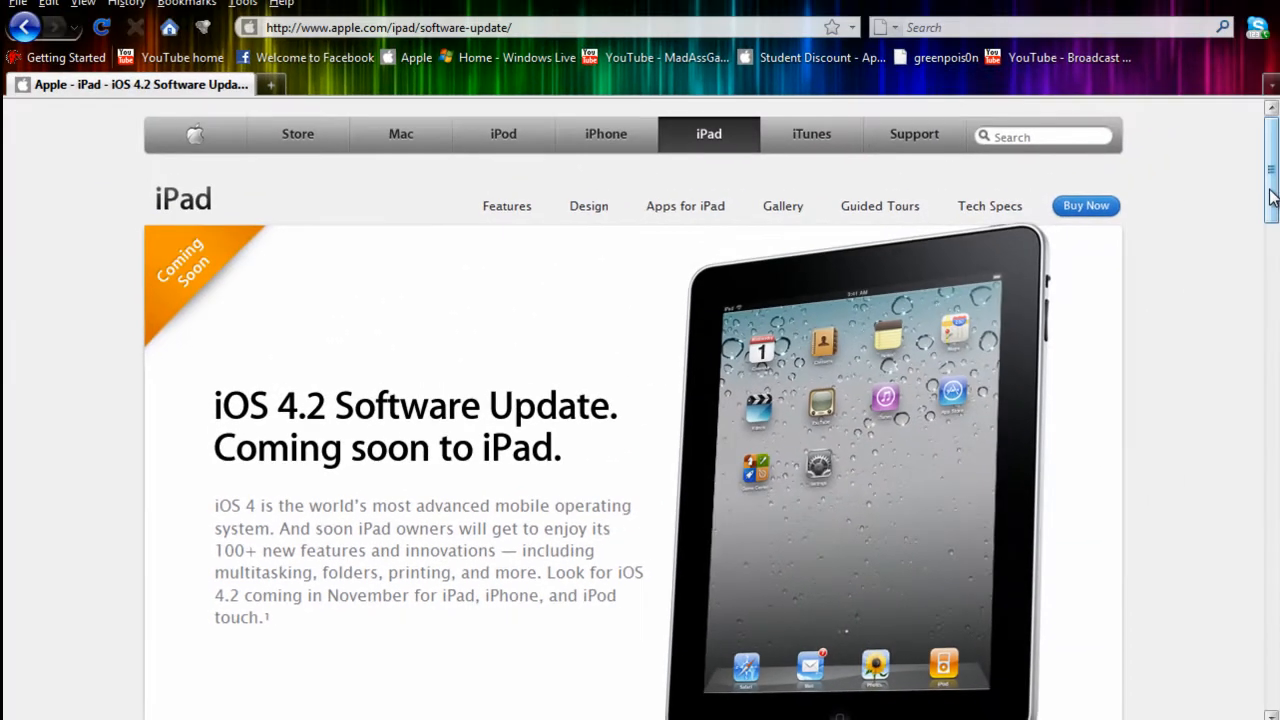
scroll("down", 3)
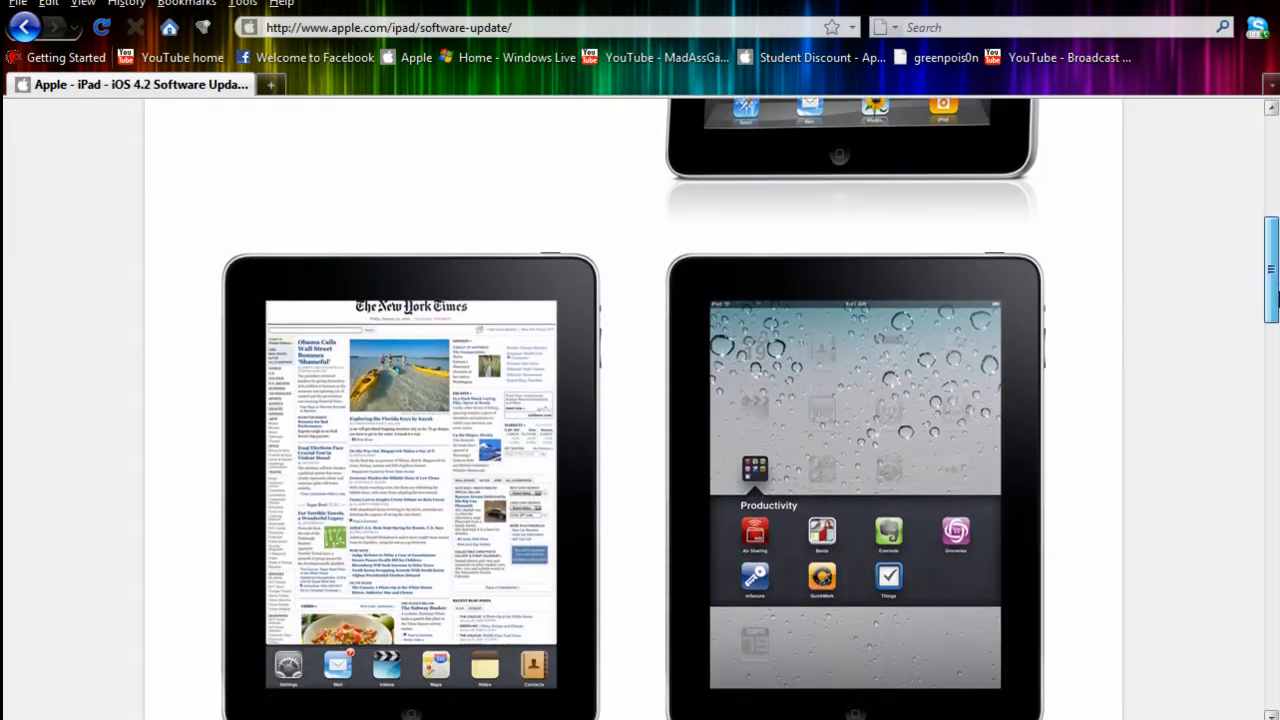
scroll("down", 3)
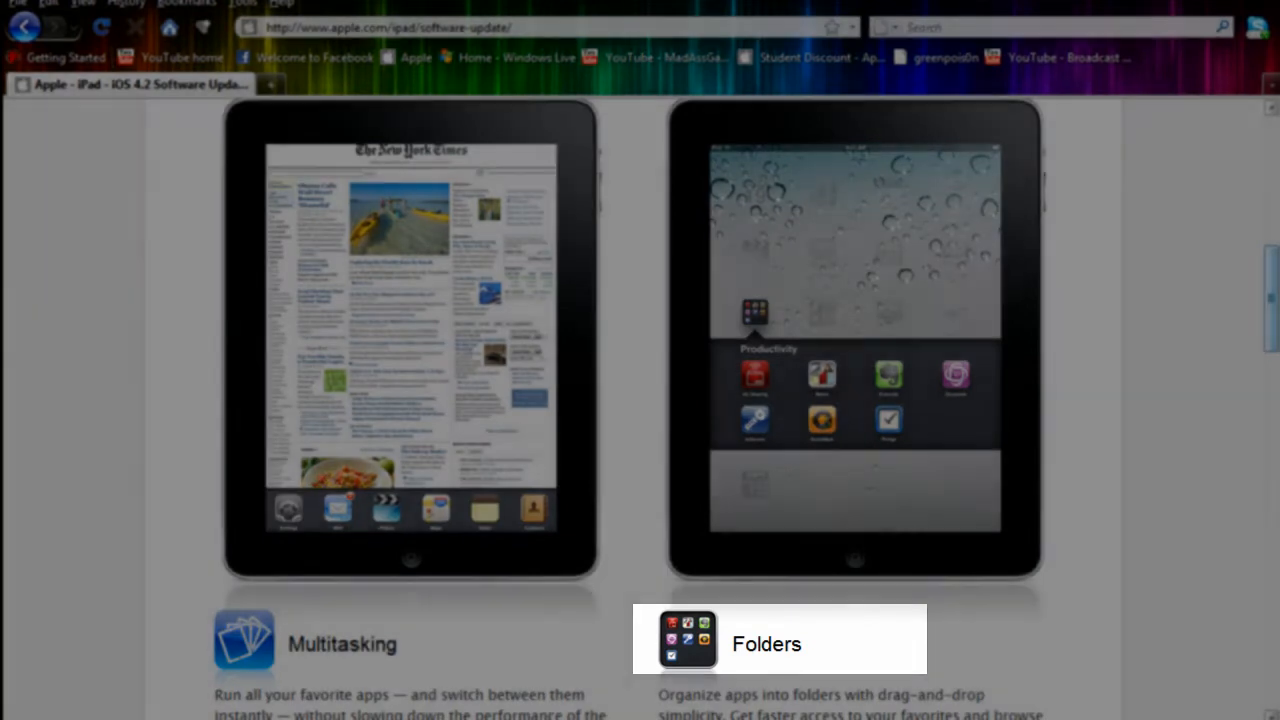
scroll("down", 3)
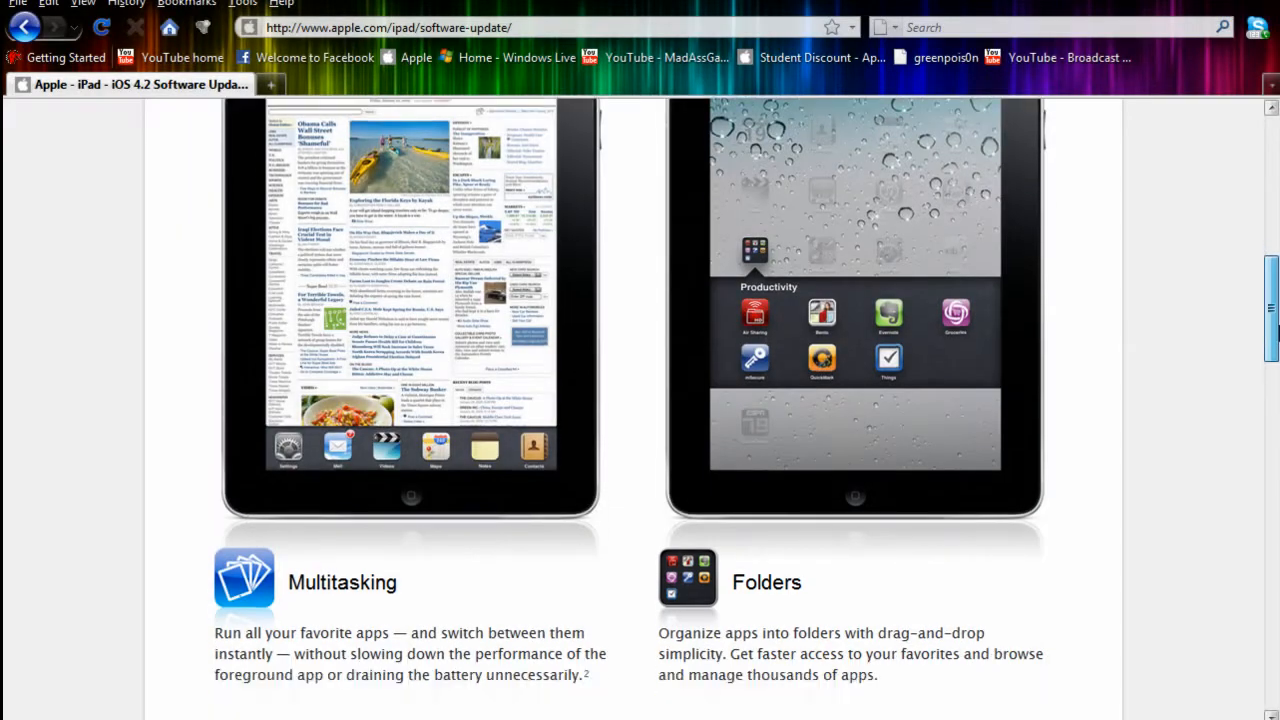
scroll("down", 3)
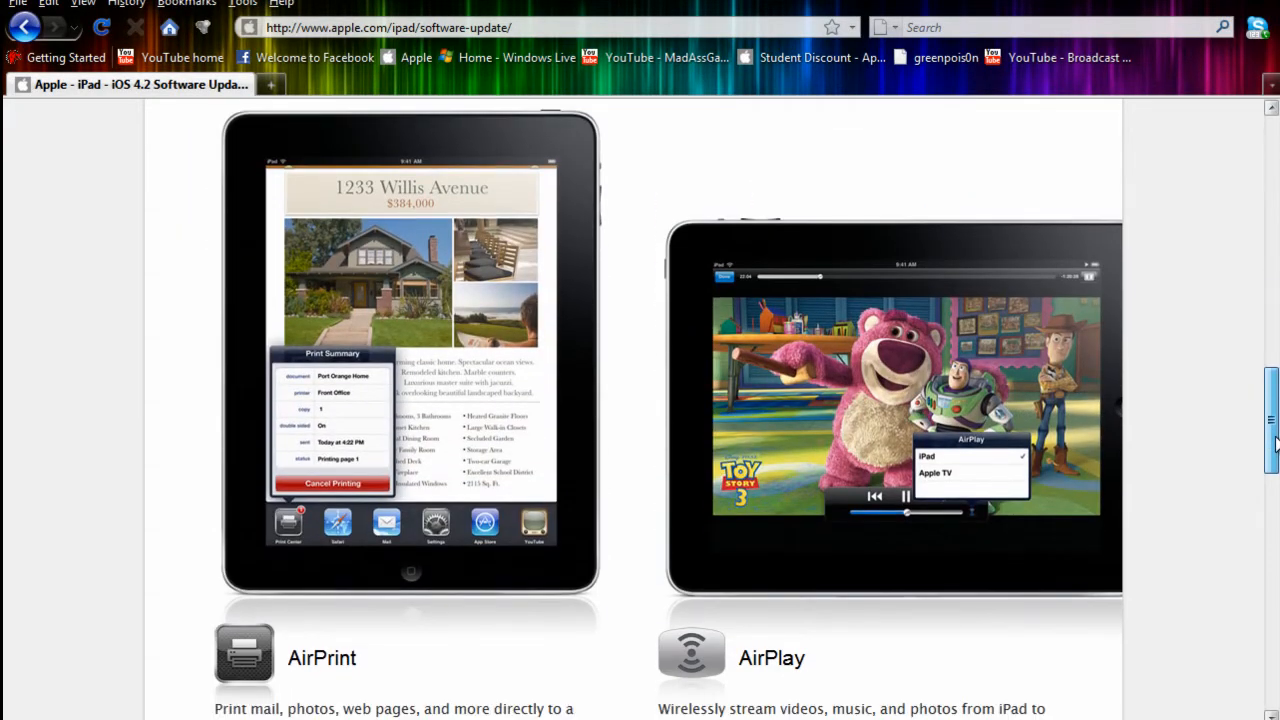
scroll("down", 3)
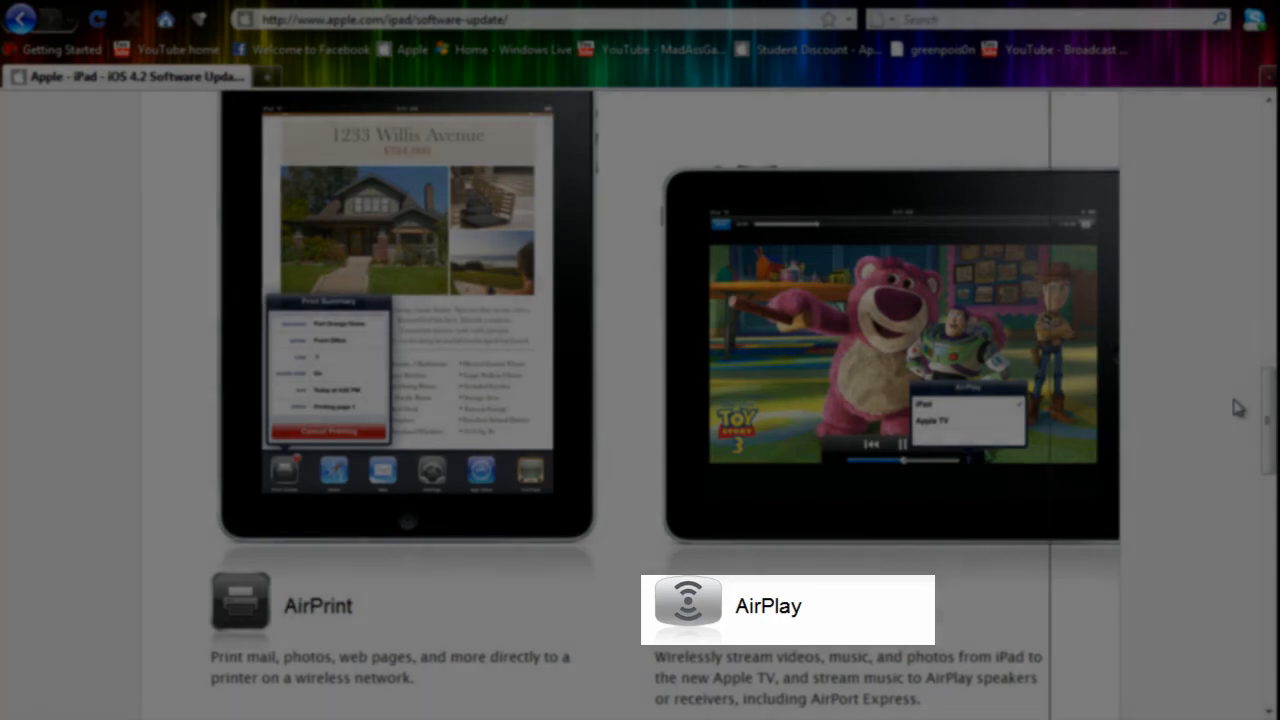
scroll("down", 3)
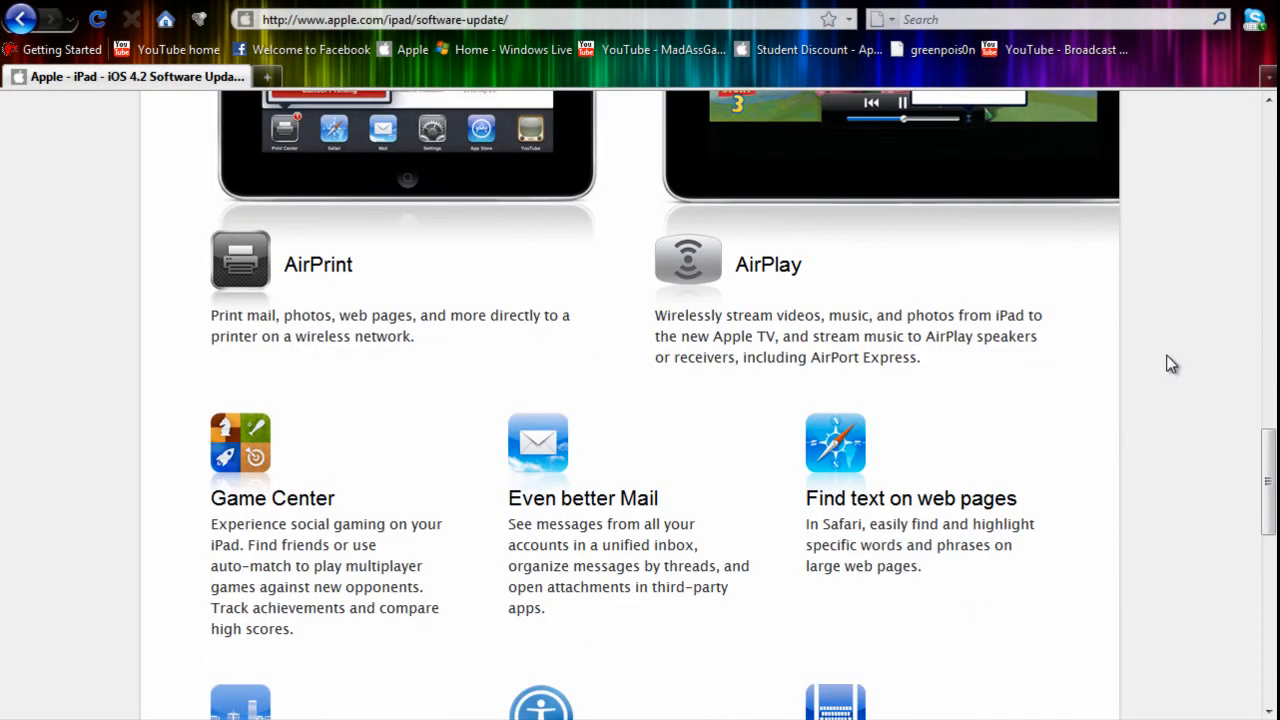
scroll("down", 3)
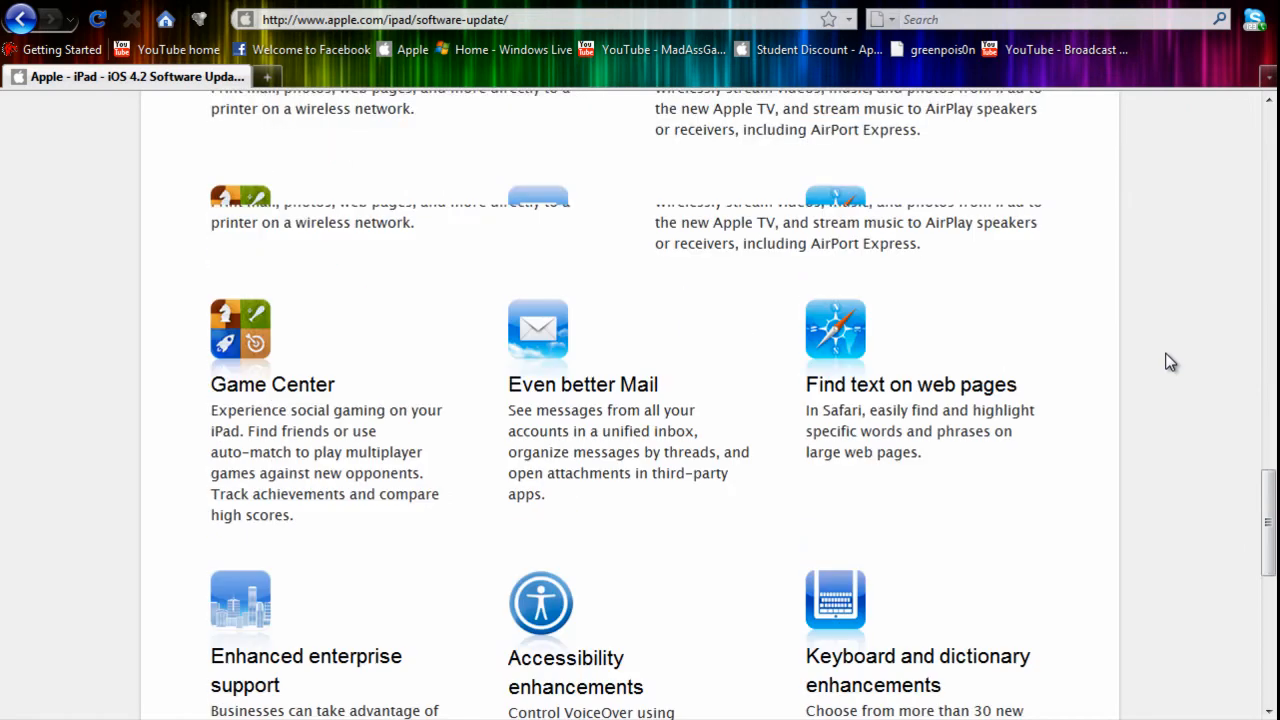
scroll("down", 3)
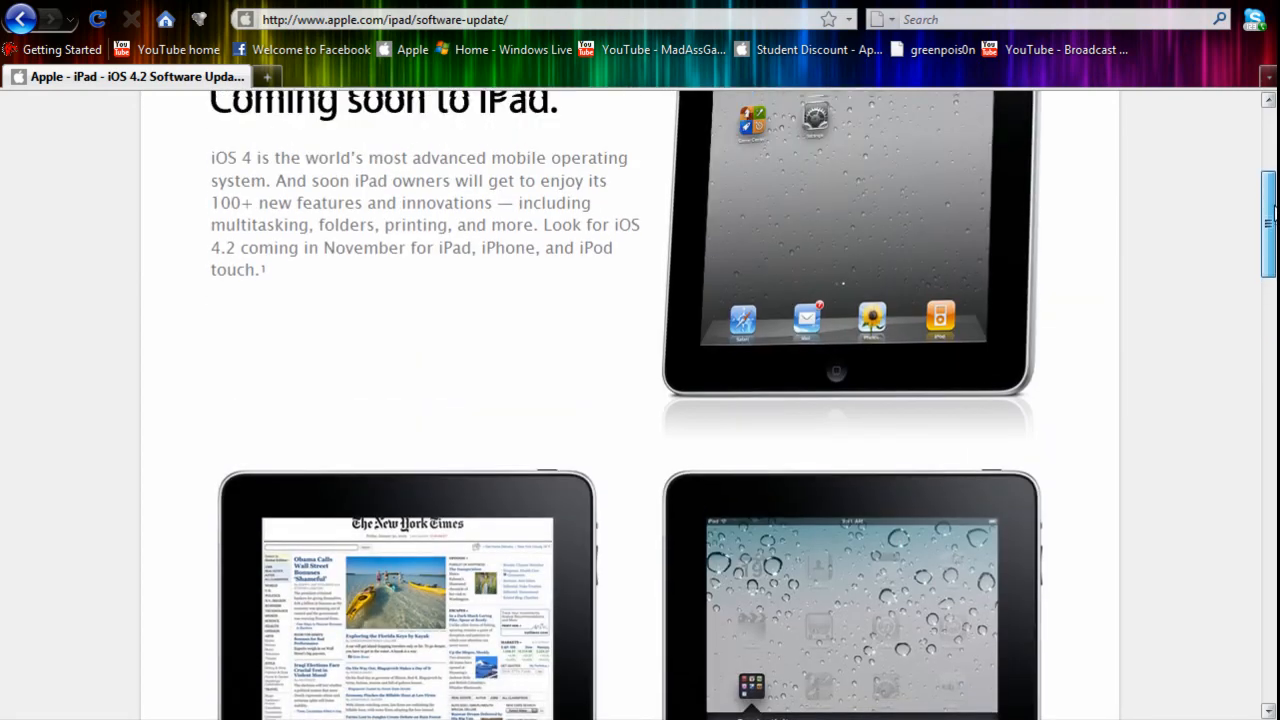
scroll("up", 3)
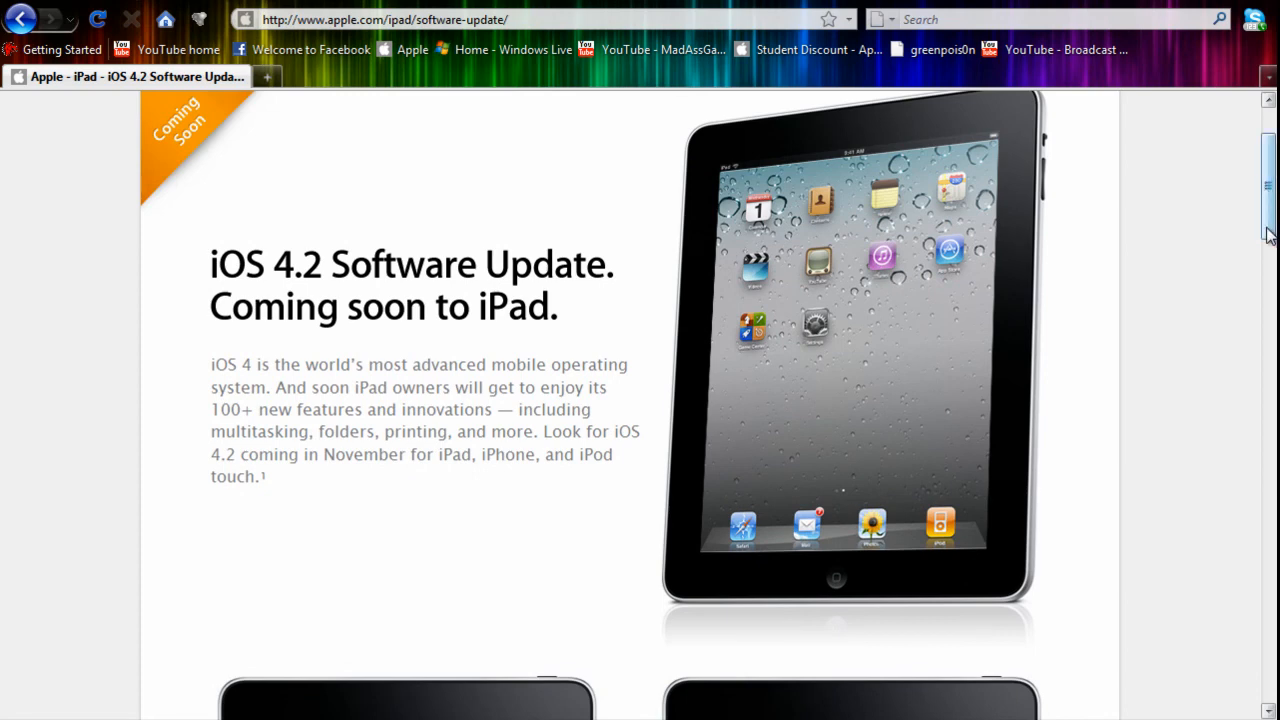